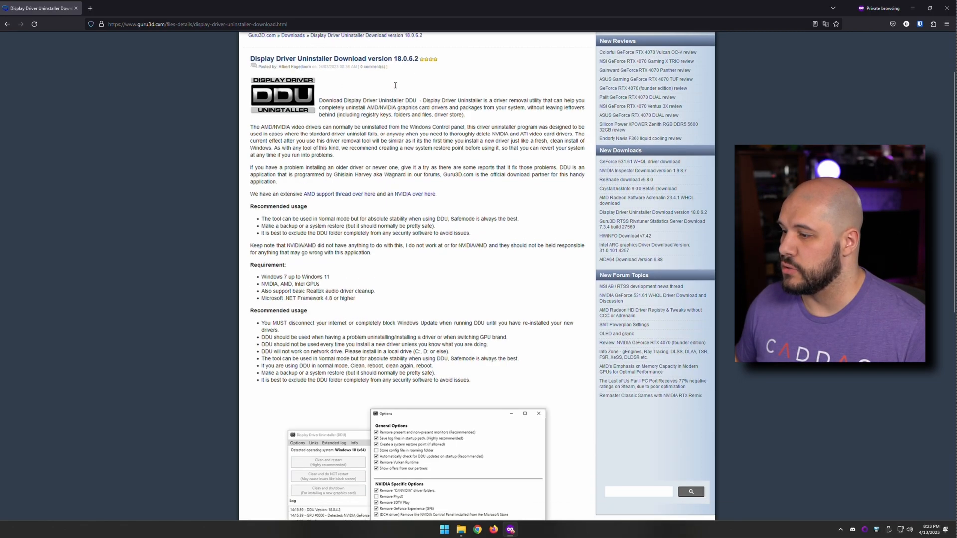
Download the DDU 18.0.6.2 zip from a Guru3D mirror and close Firefox.
{"action": "scroll", "scroll_direction": "down", "scroll_amount": 3}
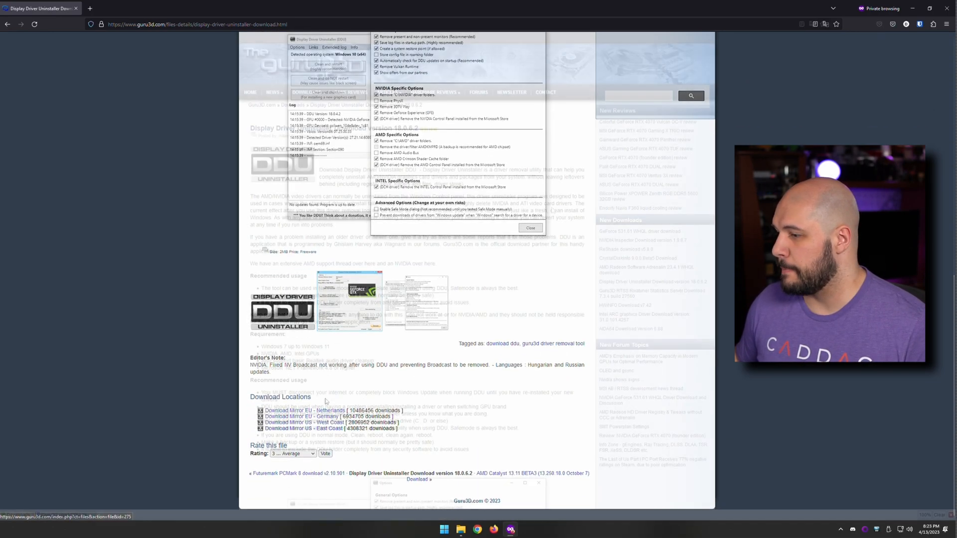
{"action": "left_click", "coordinate": [529, 228]}
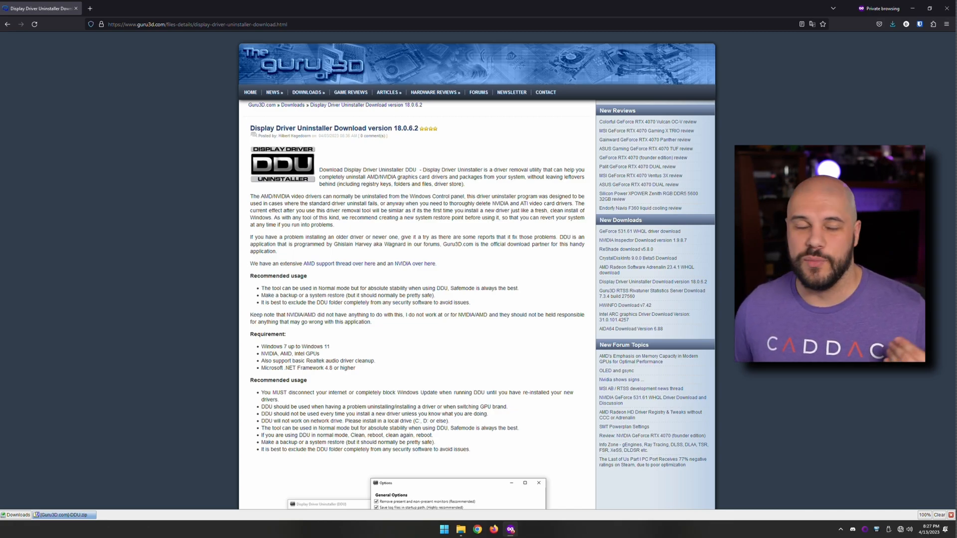
{"action": "left_click", "coordinate": [908, 529]}
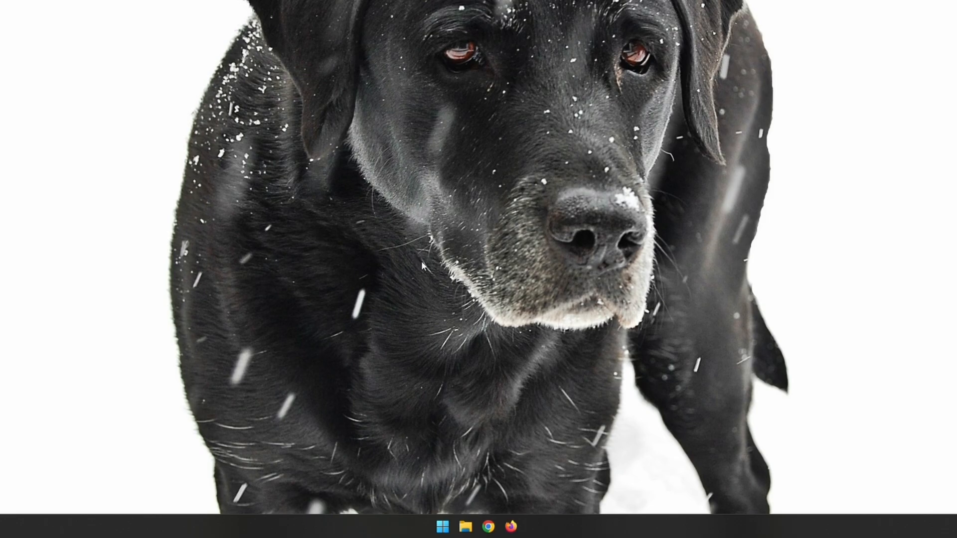
Restart into the recovery menu and navigate toward Startup Settings for Safe Mode.
{"action": "left_click", "coordinate": [441, 526]}
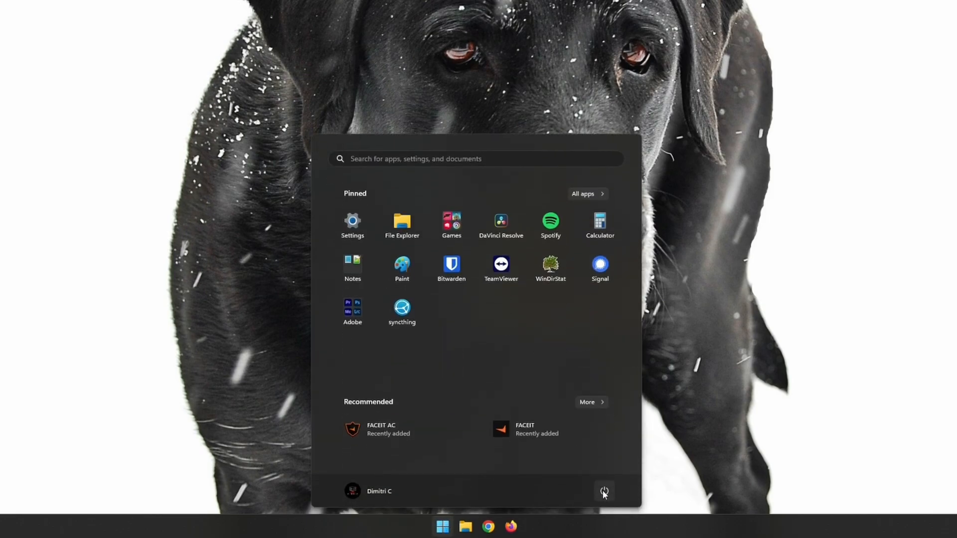
{"action": "left_click", "coordinate": [603, 491]}
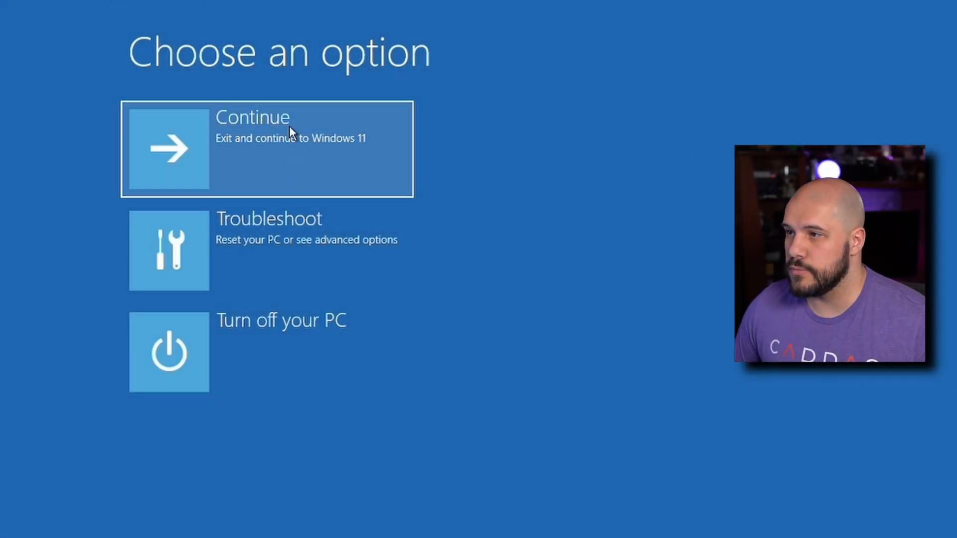
{"action": "left_click", "coordinate": [267, 251]}
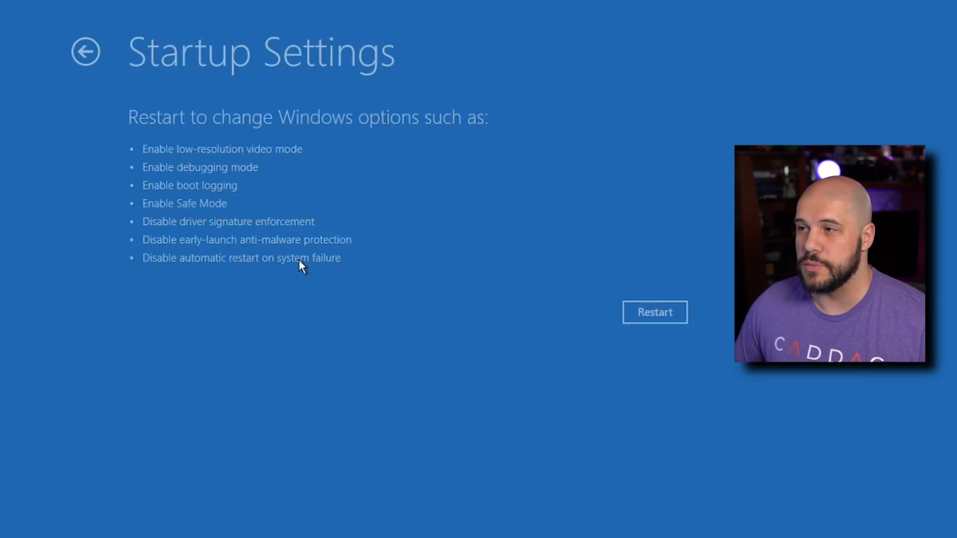
{"action": "mouse_move", "coordinate": [223, 229]}
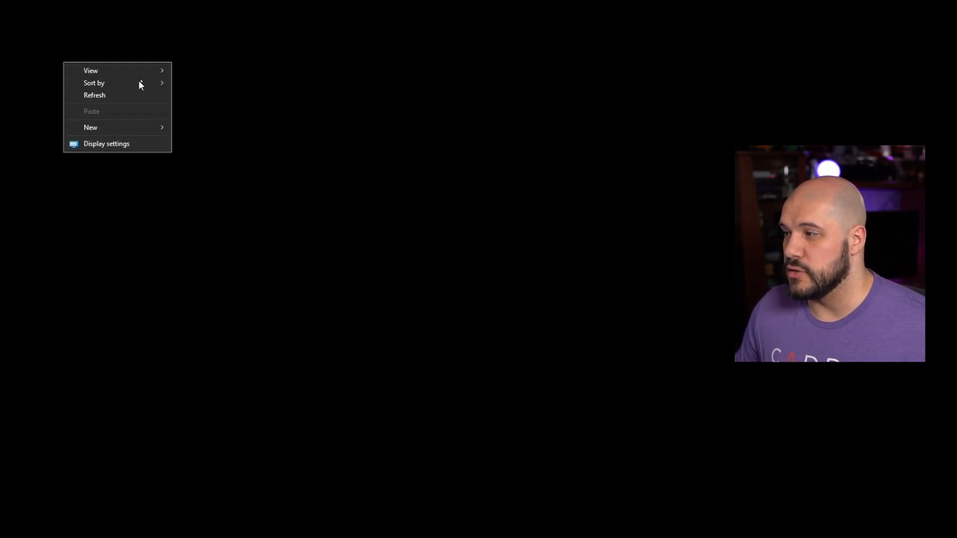
{"action": "mouse_move", "coordinate": [156, 161]}
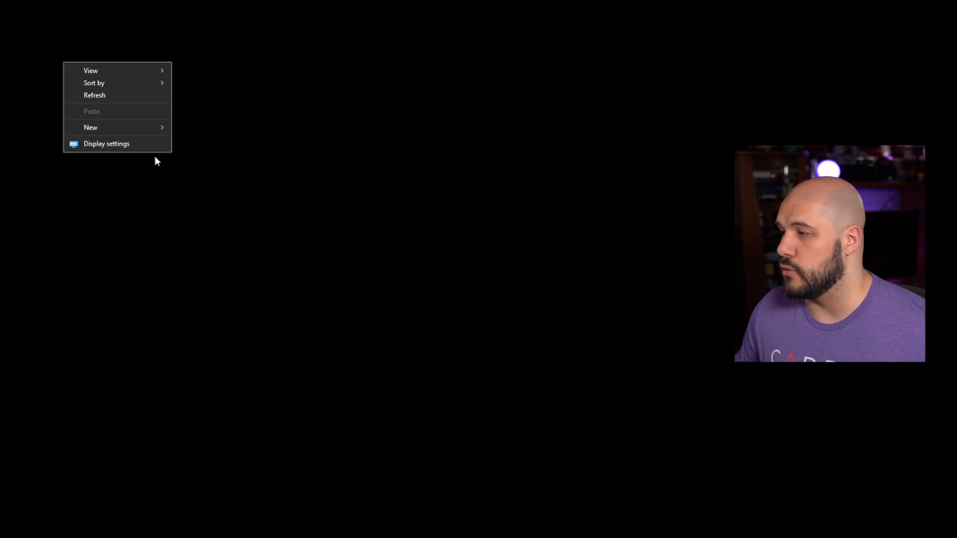
{"action": "mouse_move", "coordinate": [220, 163]}
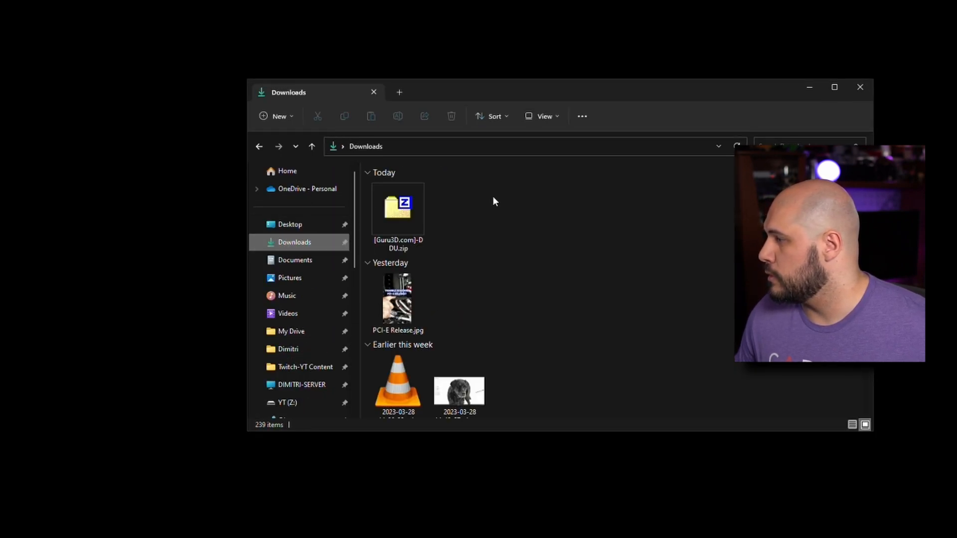
{"action": "mouse_move", "coordinate": [397, 210]}
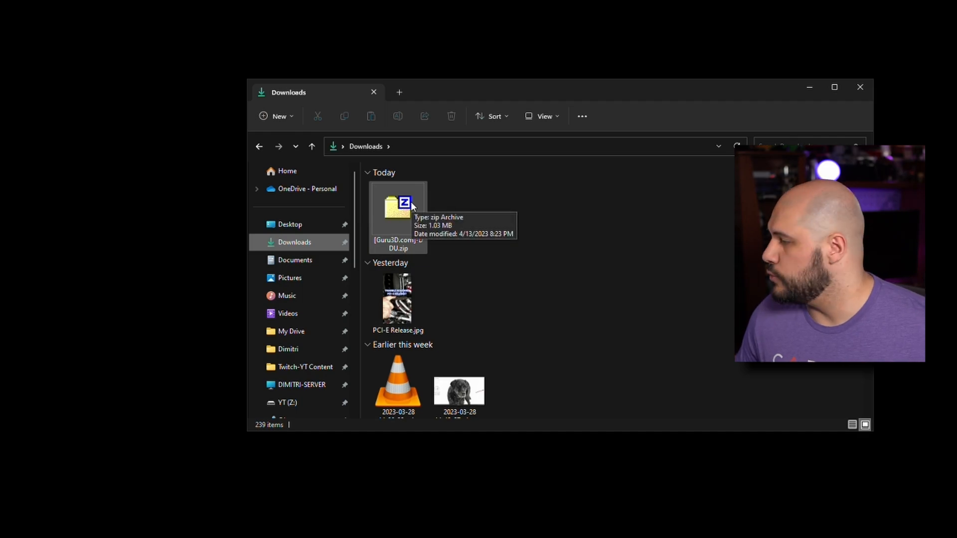
Extract the DDU zip, unpack DDU v18.0.6.2, and run Display Driver Uninstaller.exe.
{"action": "right_click", "coordinate": [397, 211]}
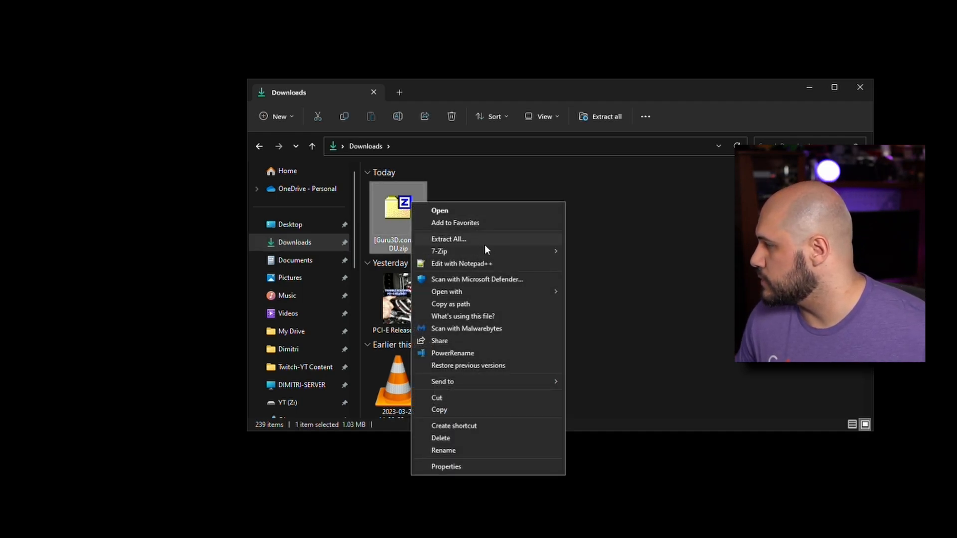
{"action": "left_click", "coordinate": [448, 239]}
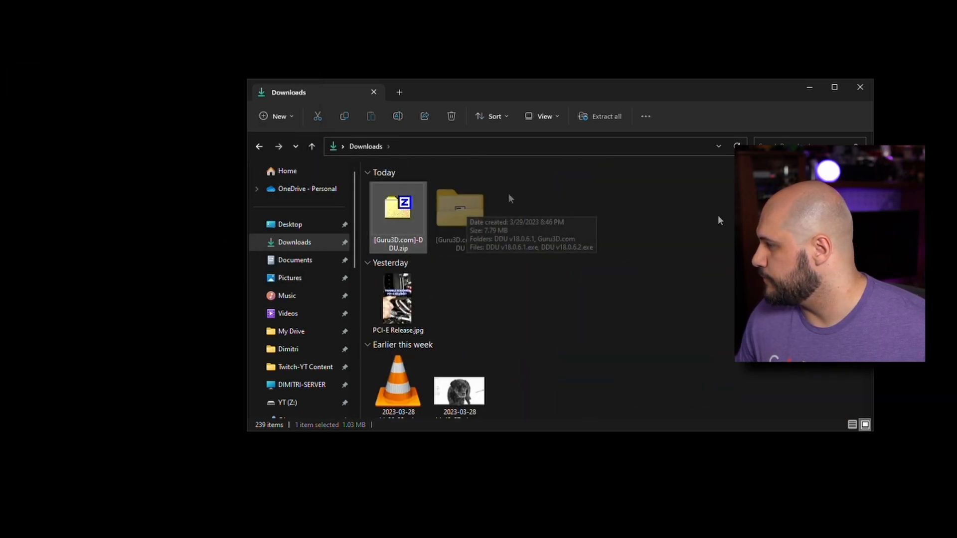
{"action": "double_click", "coordinate": [460, 207]}
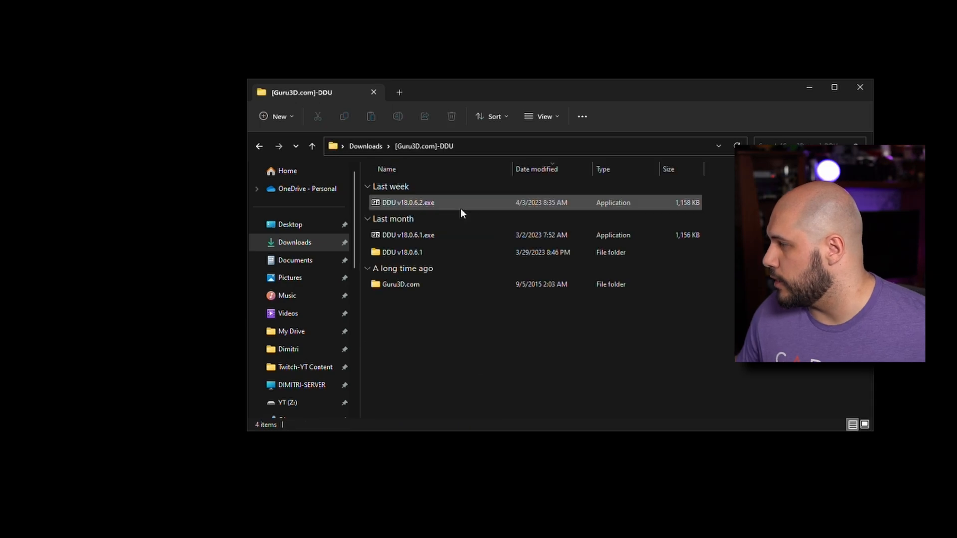
{"action": "left_click", "coordinate": [407, 202]}
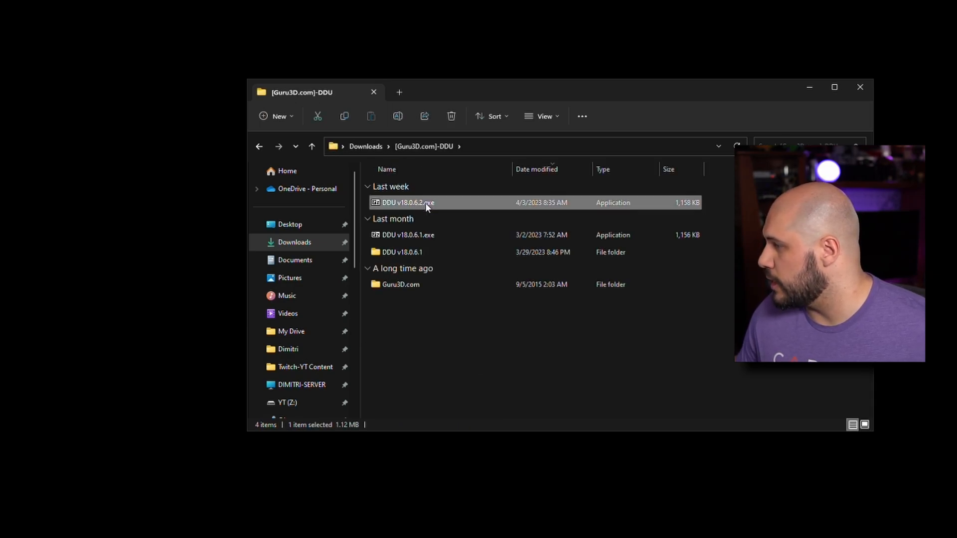
{"action": "mouse_move", "coordinate": [193, 202]}
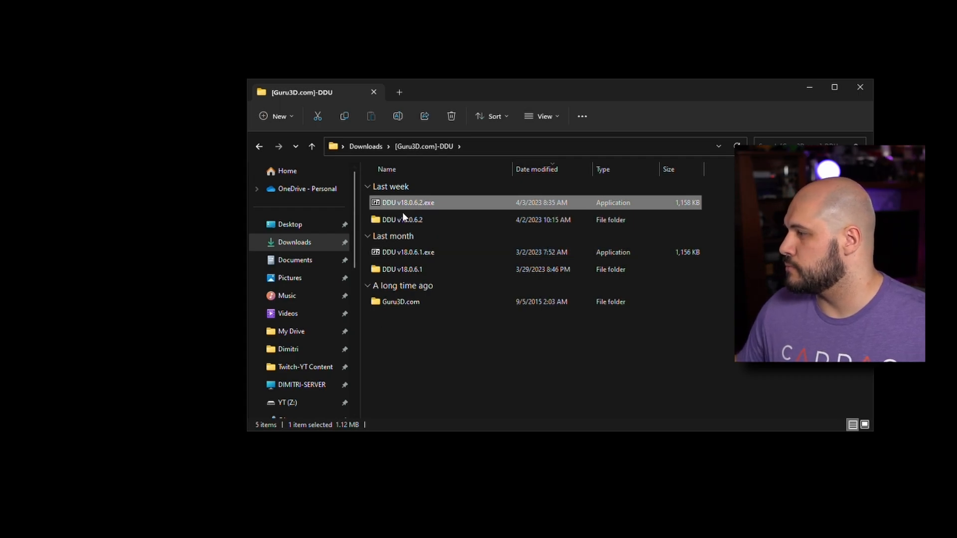
{"action": "double_click", "coordinate": [403, 220]}
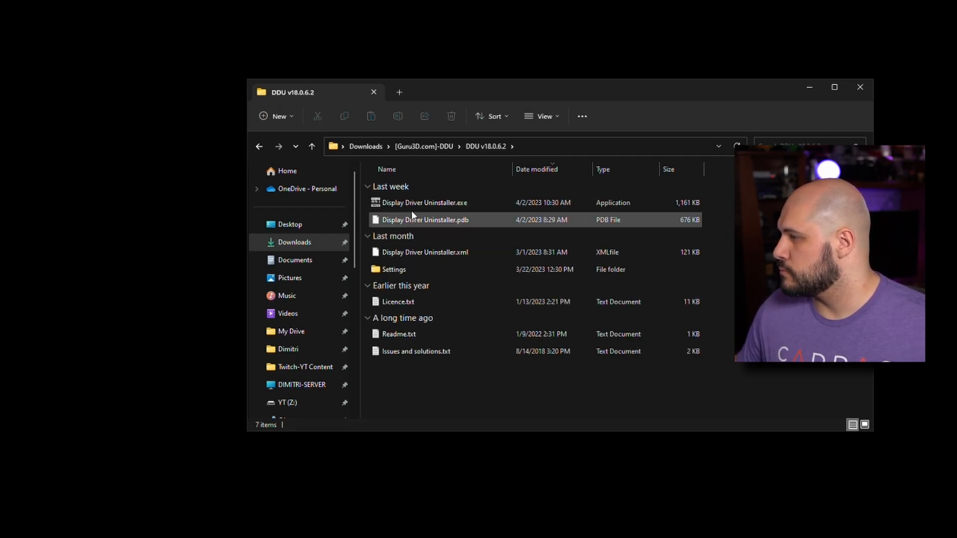
{"action": "double_click", "coordinate": [425, 202]}
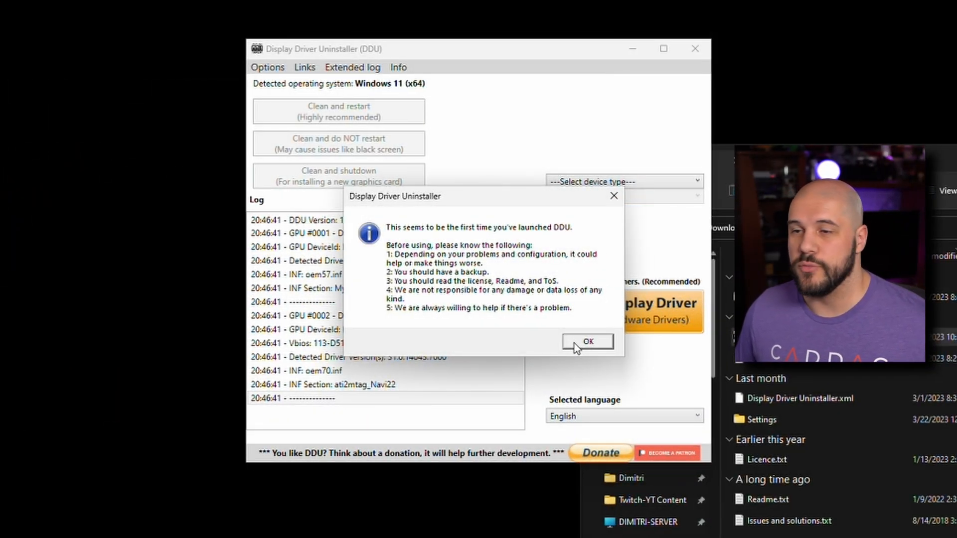
Acknowledge DDU's first-launch warning with OK.
{"action": "left_click", "coordinate": [587, 341]}
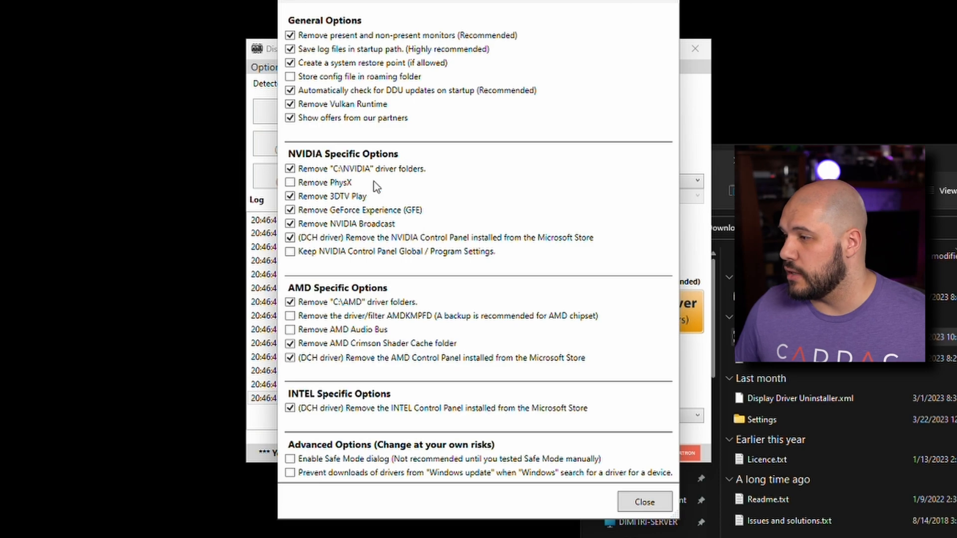
{"action": "mouse_move", "coordinate": [406, 276]}
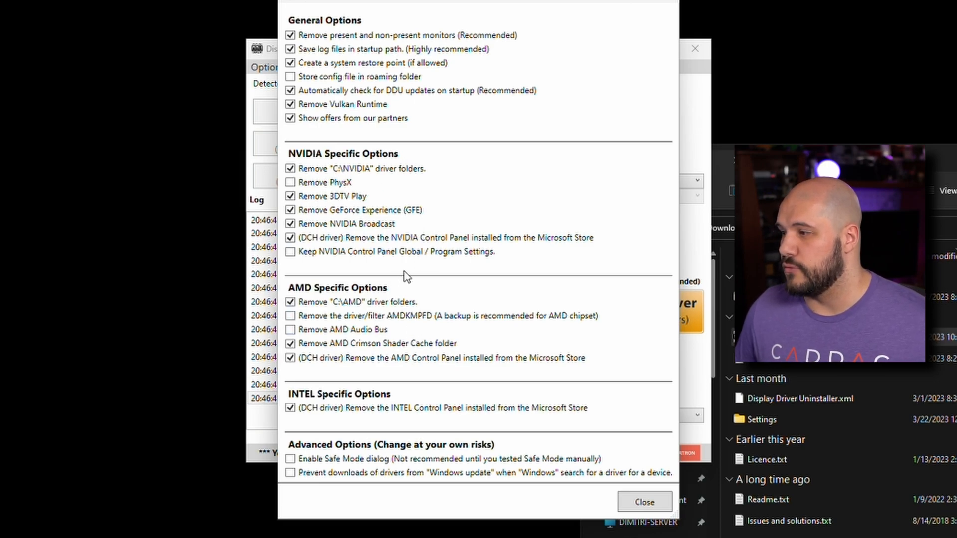
{"action": "mouse_move", "coordinate": [407, 251]}
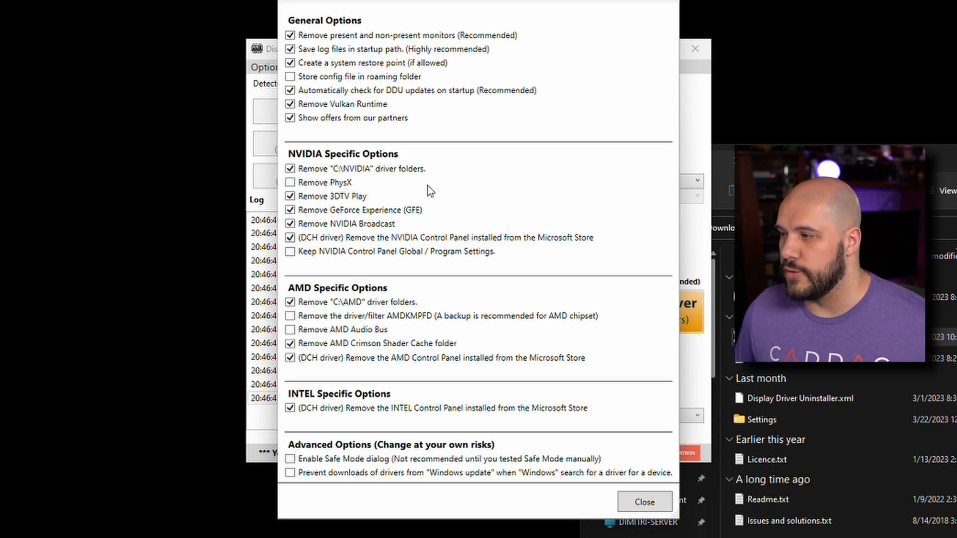
{"action": "mouse_move", "coordinate": [511, 213]}
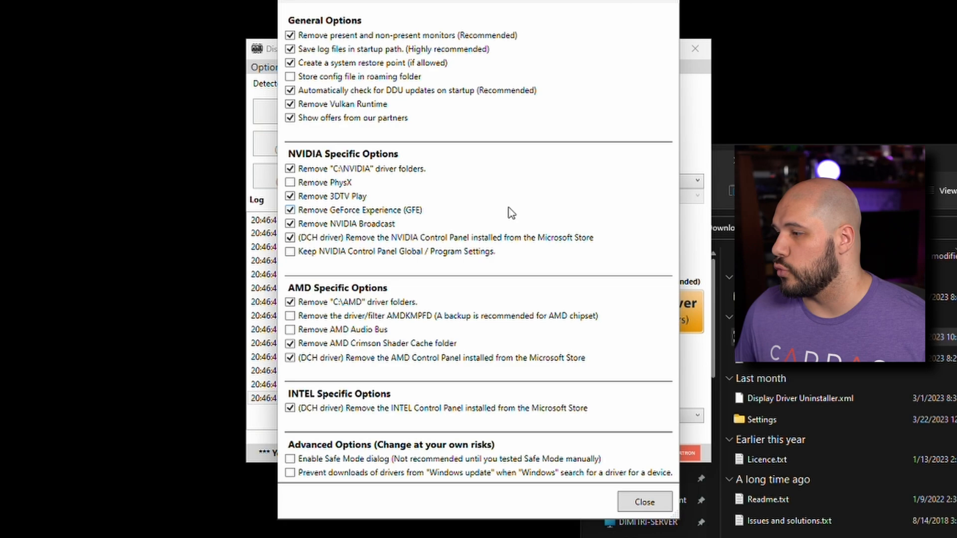
{"action": "mouse_move", "coordinate": [531, 253]}
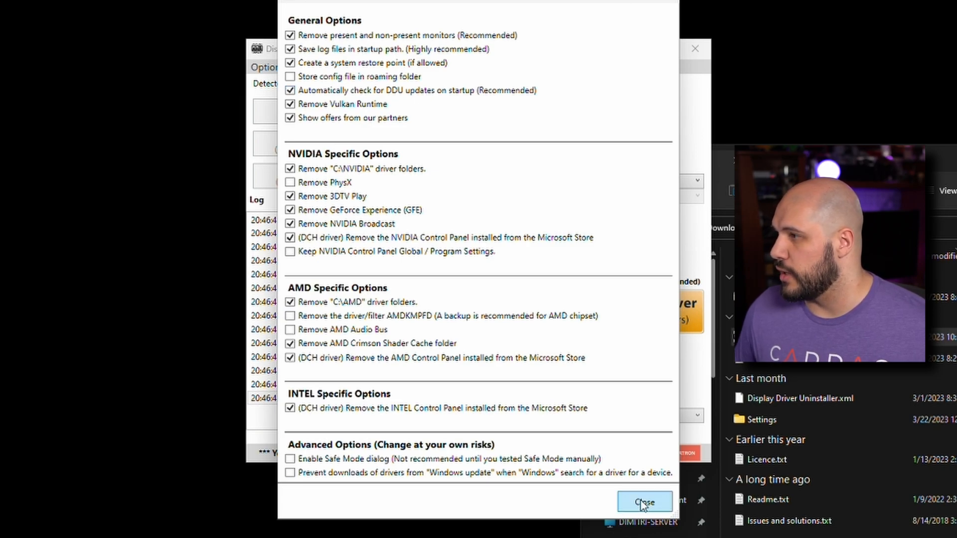
Set device type GPU, vendor AMD, and run Clean and shutdown.
{"action": "left_click", "coordinate": [643, 502]}
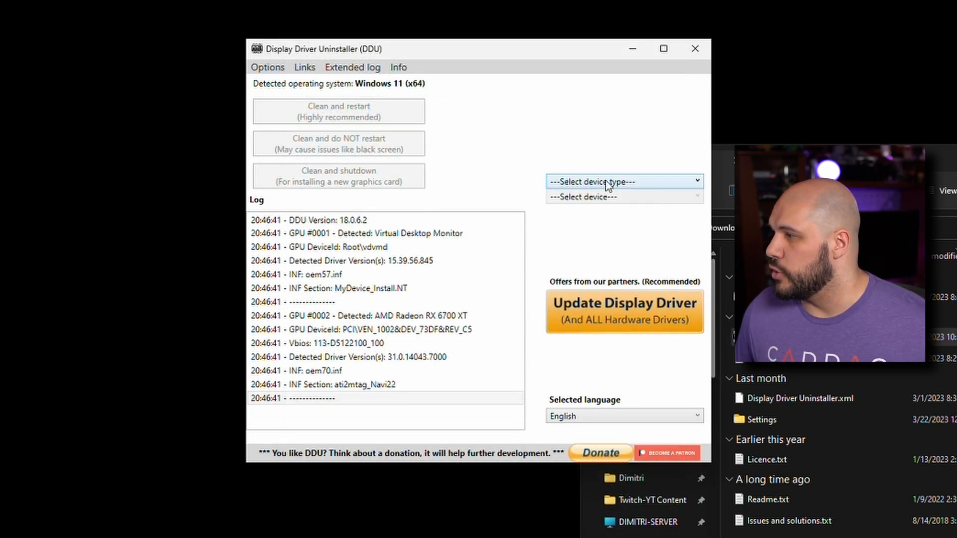
{"action": "left_click", "coordinate": [622, 181]}
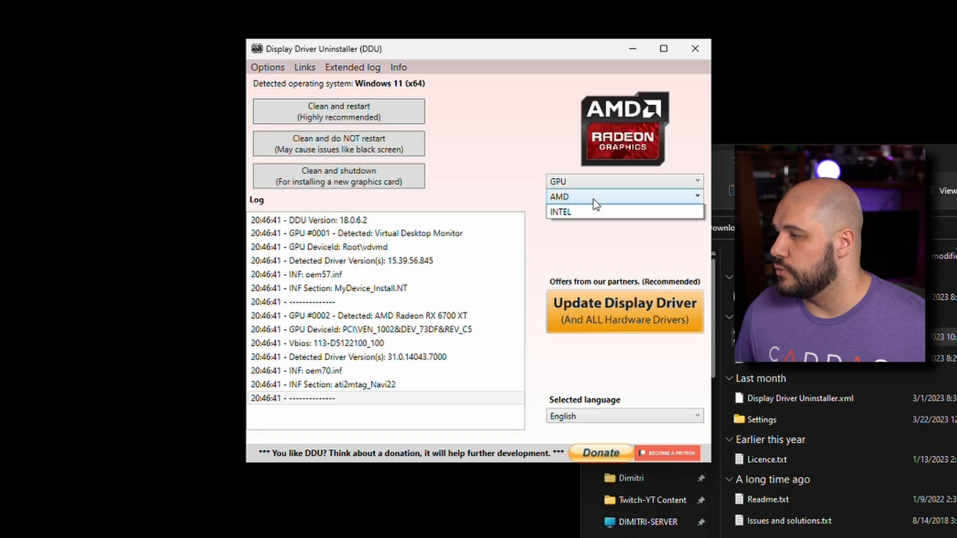
{"action": "left_click", "coordinate": [619, 196]}
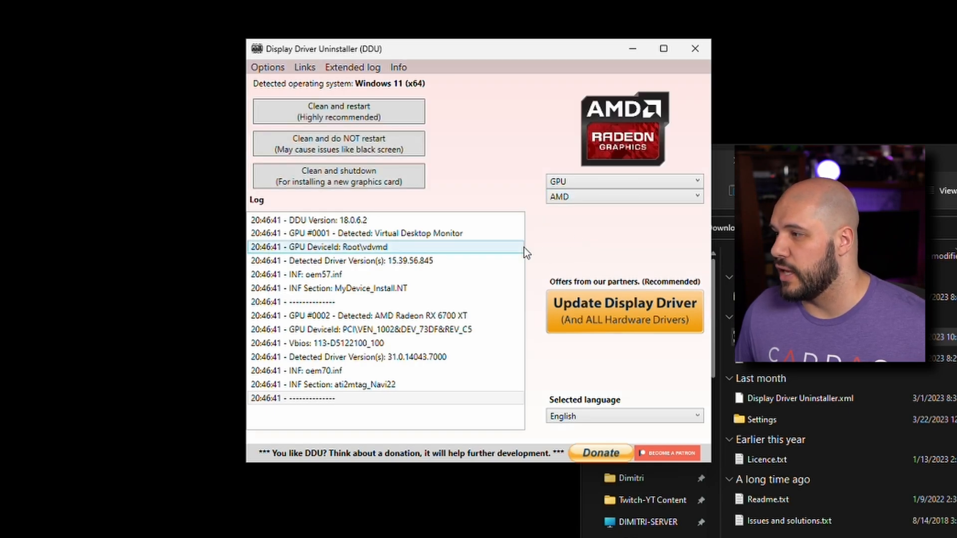
{"action": "mouse_move", "coordinate": [338, 176]}
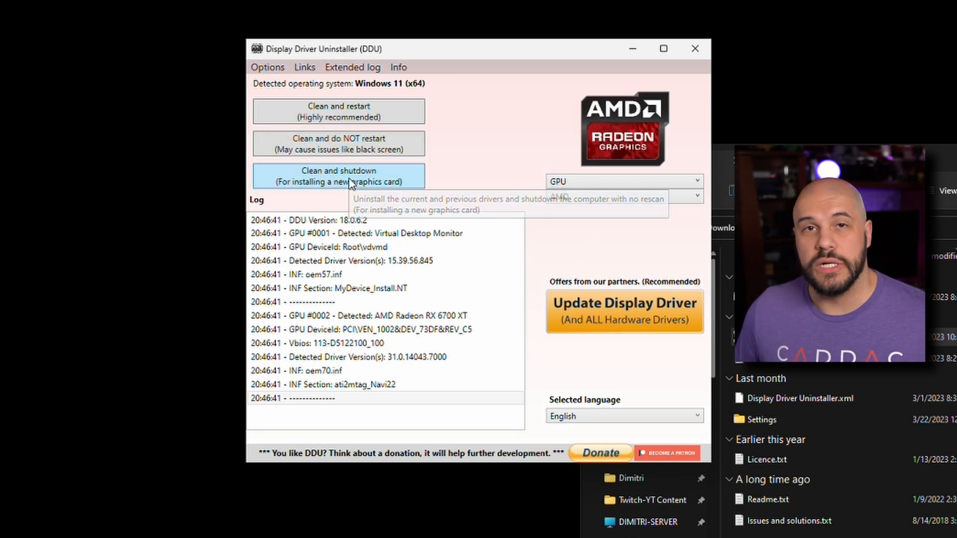
{"action": "mouse_move", "coordinate": [419, 189]}
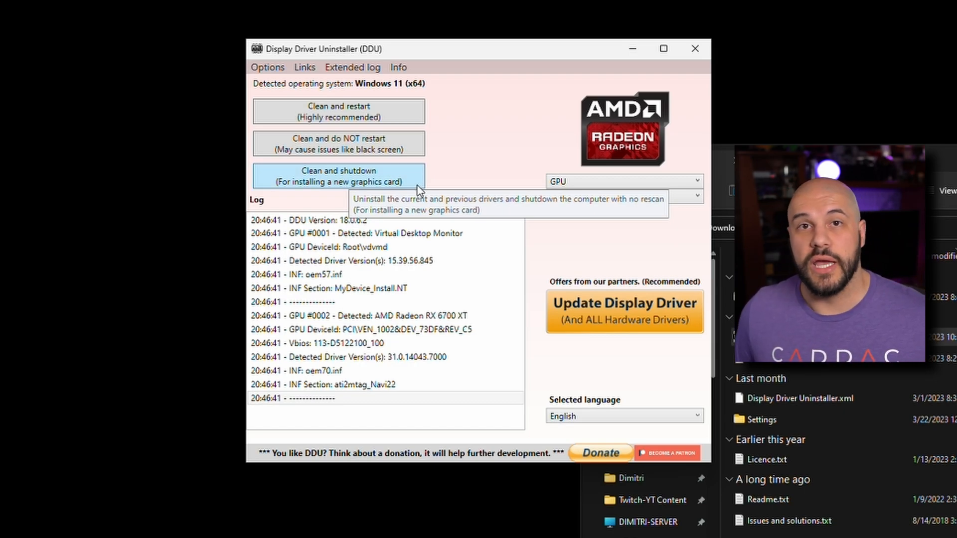
{"action": "left_click", "coordinate": [338, 176]}
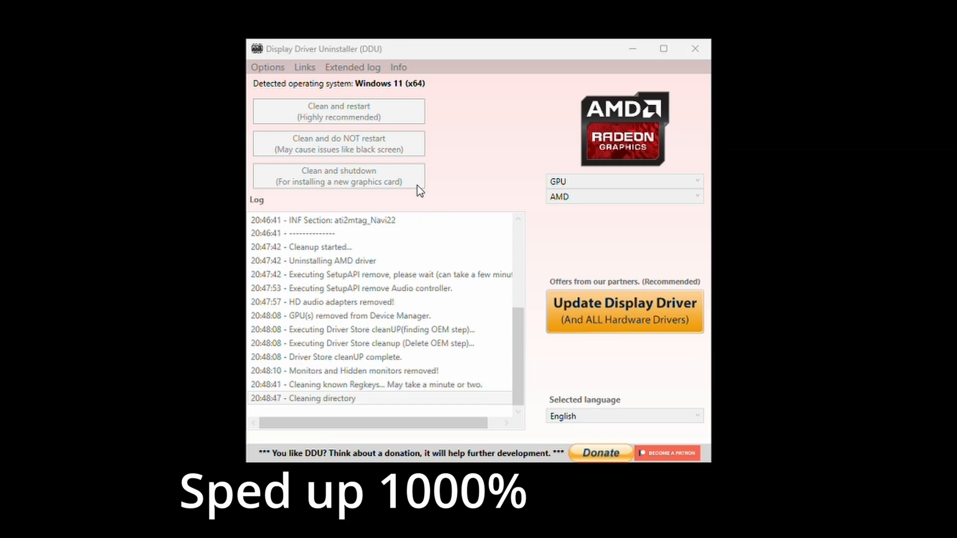
{"action": "left_click", "coordinate": [337, 176]}
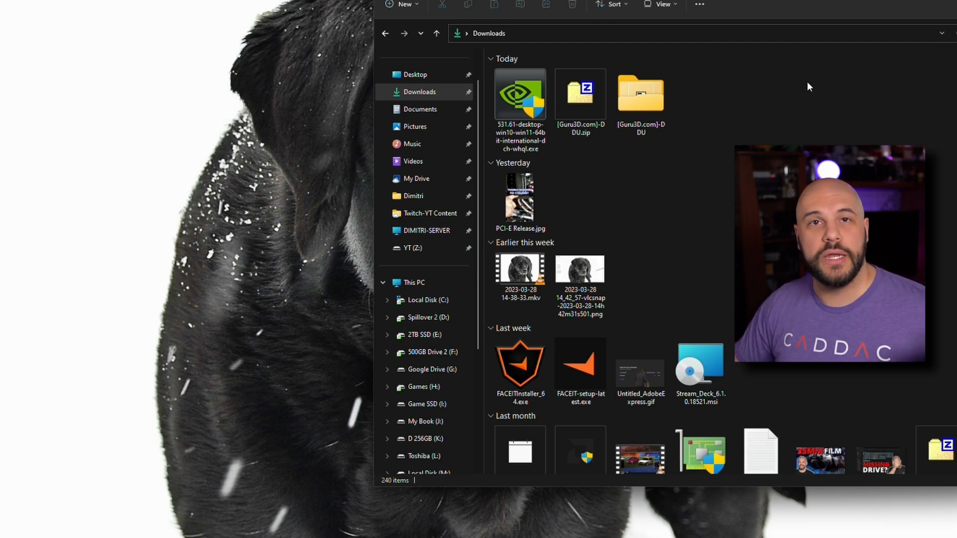
Run the NVIDIA 531.61 installer, allowing it past SmartScreen and User Account Control.
{"action": "left_click", "coordinate": [520, 95]}
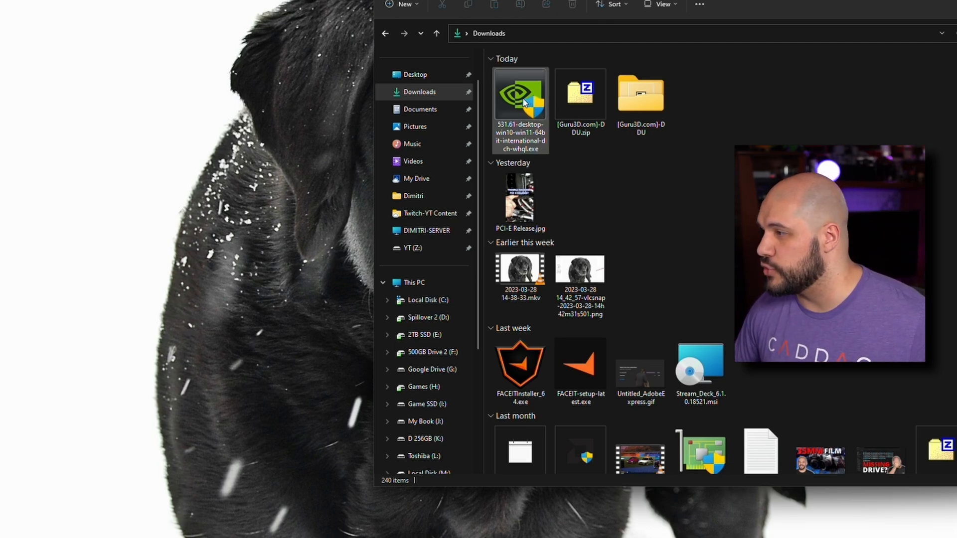
{"action": "left_click", "coordinate": [520, 95]}
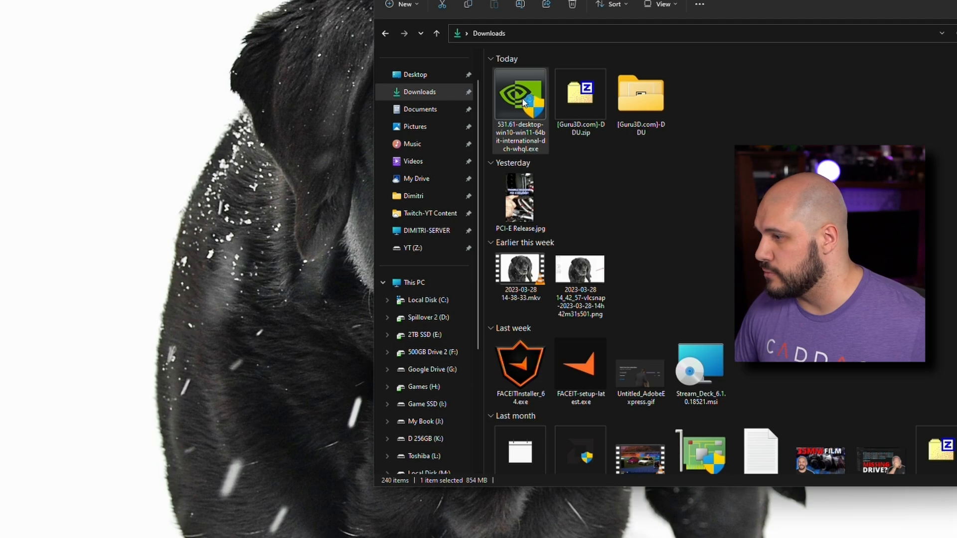
{"action": "double_click", "coordinate": [519, 94]}
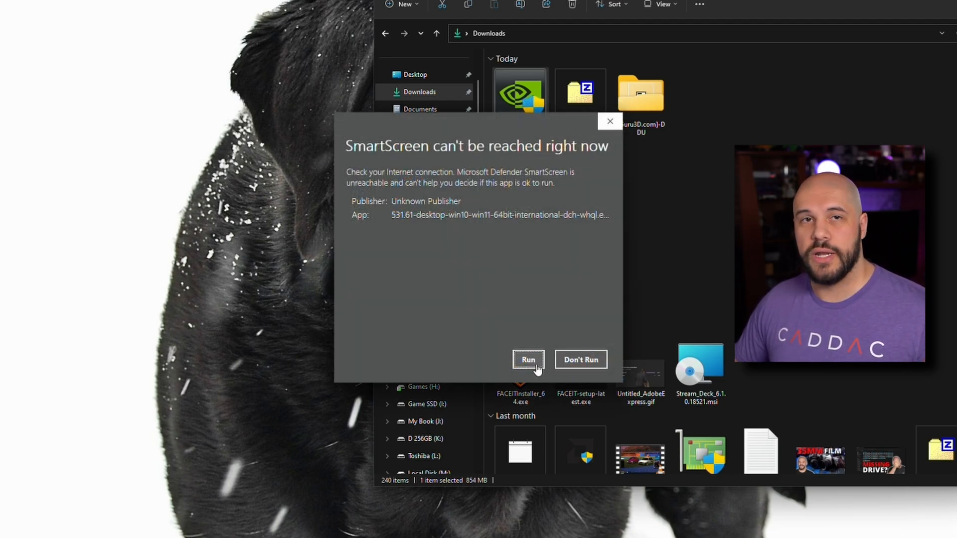
{"action": "left_click", "coordinate": [528, 359]}
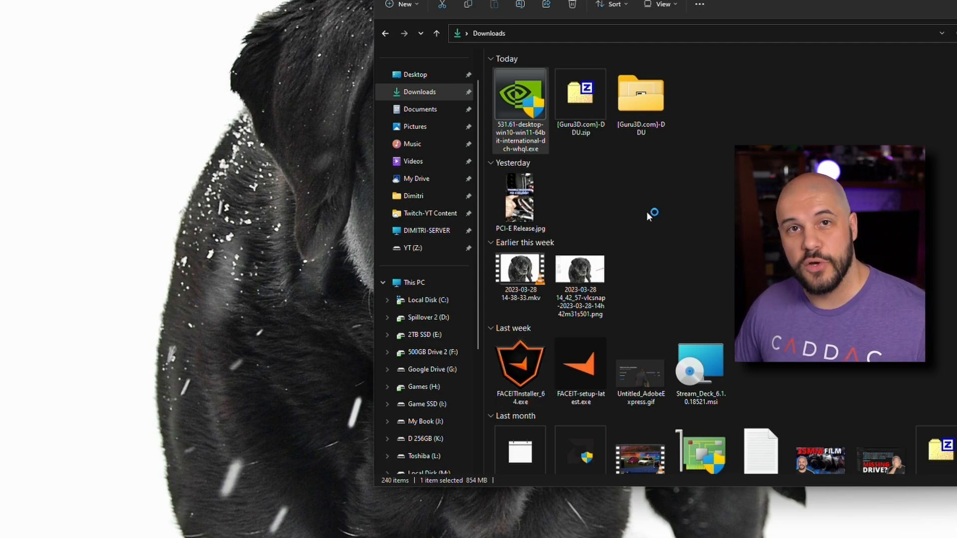
{"action": "double_click", "coordinate": [520, 95]}
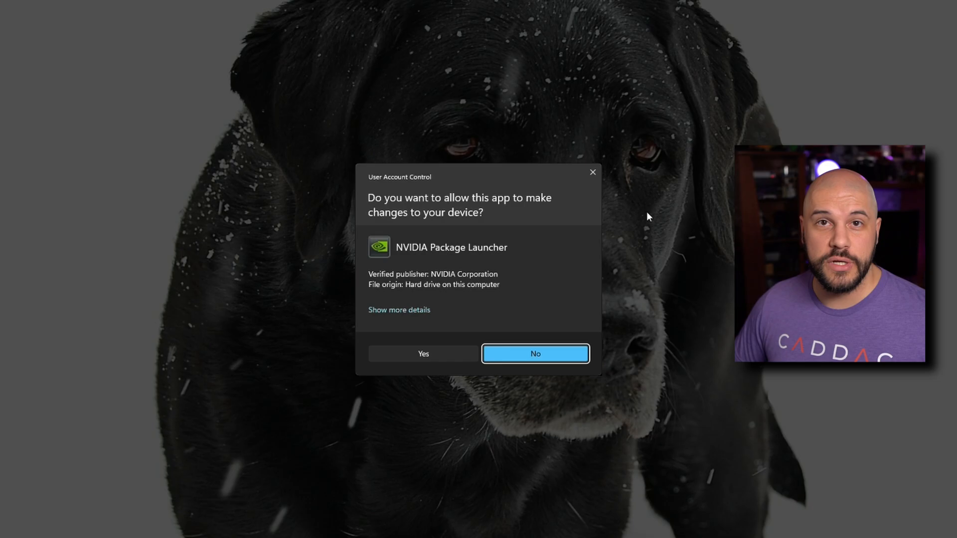
{"action": "left_click", "coordinate": [424, 354]}
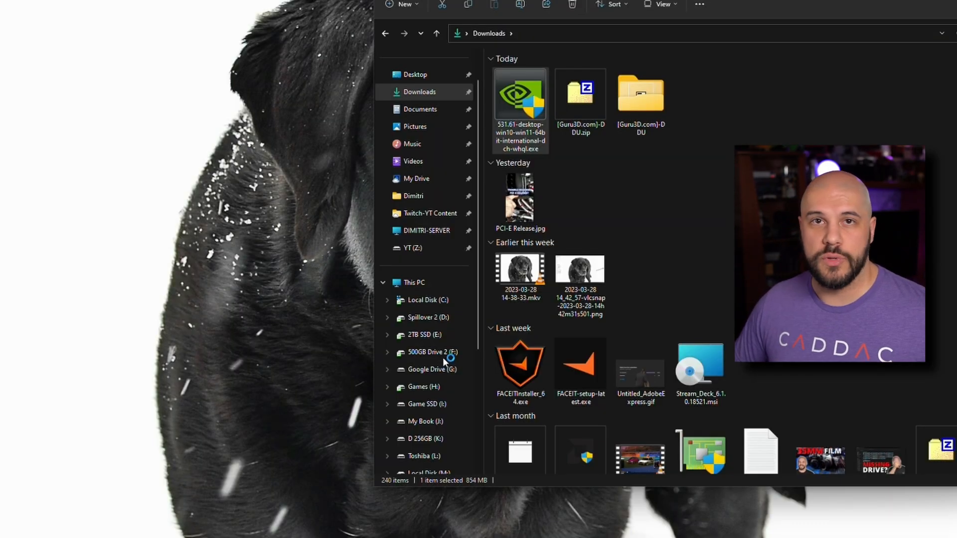
{"action": "double_click", "coordinate": [520, 94]}
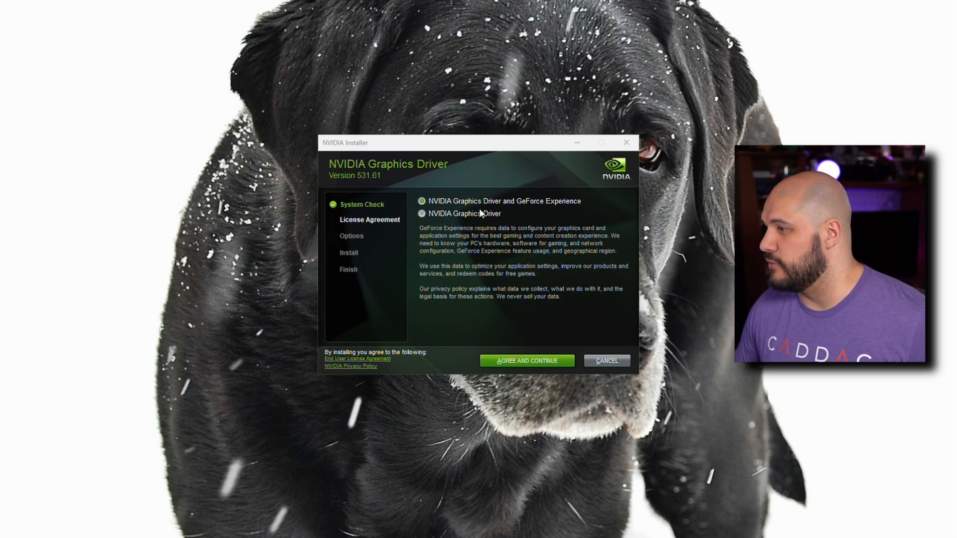
{"action": "mouse_move", "coordinate": [549, 210]}
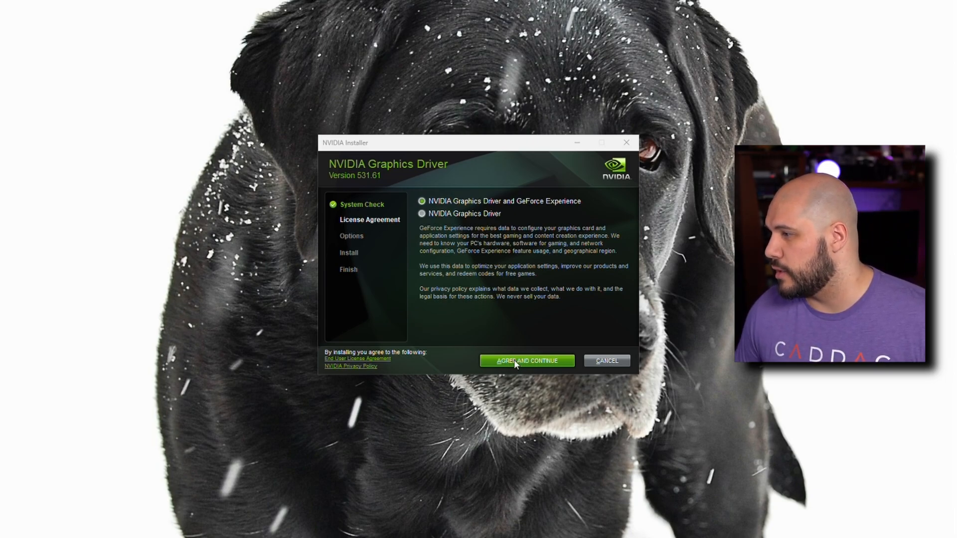
Agree to the NVIDIA license and pick Custom (Advanced) installation.
{"action": "left_click", "coordinate": [525, 360]}
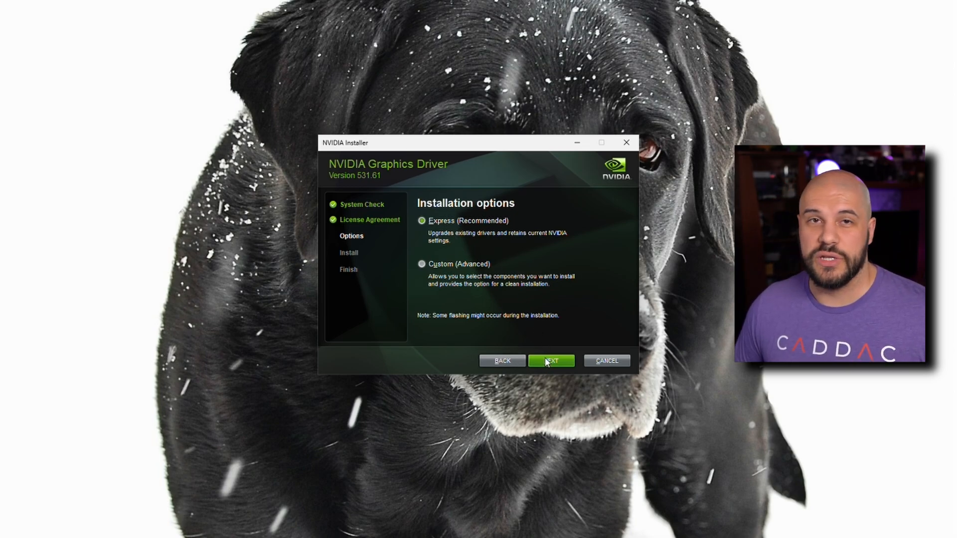
{"action": "mouse_move", "coordinate": [481, 267]}
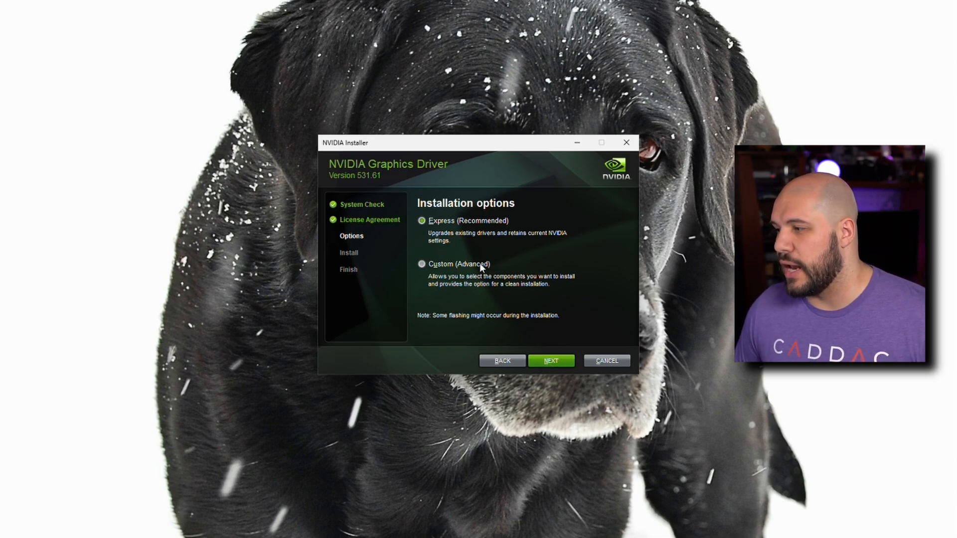
{"action": "left_click", "coordinate": [550, 361]}
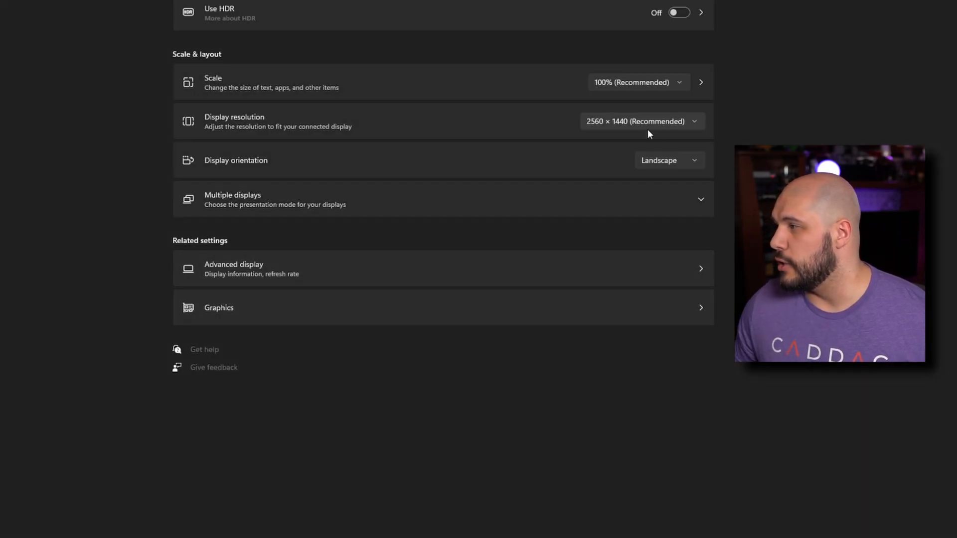
{"action": "mouse_move", "coordinate": [350, 272]}
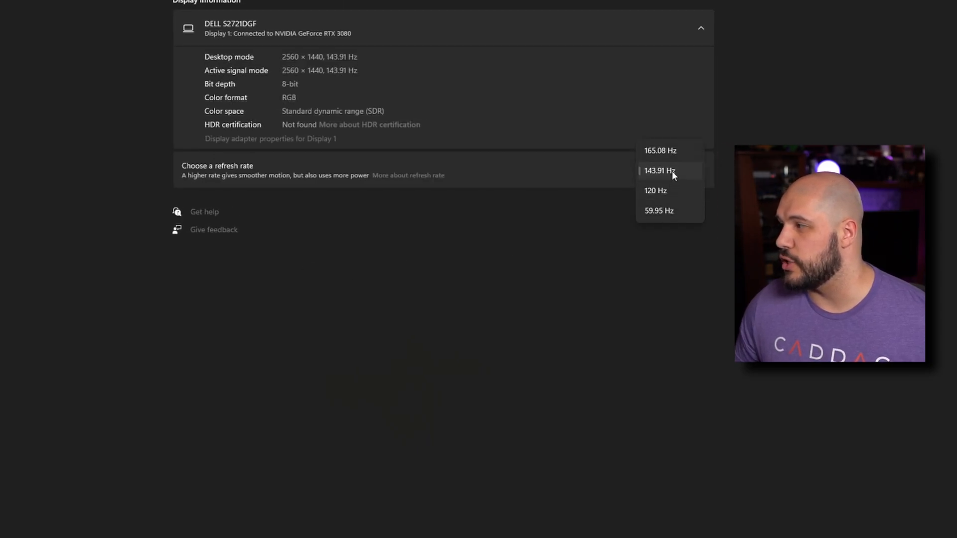
{"action": "mouse_move", "coordinate": [670, 190]}
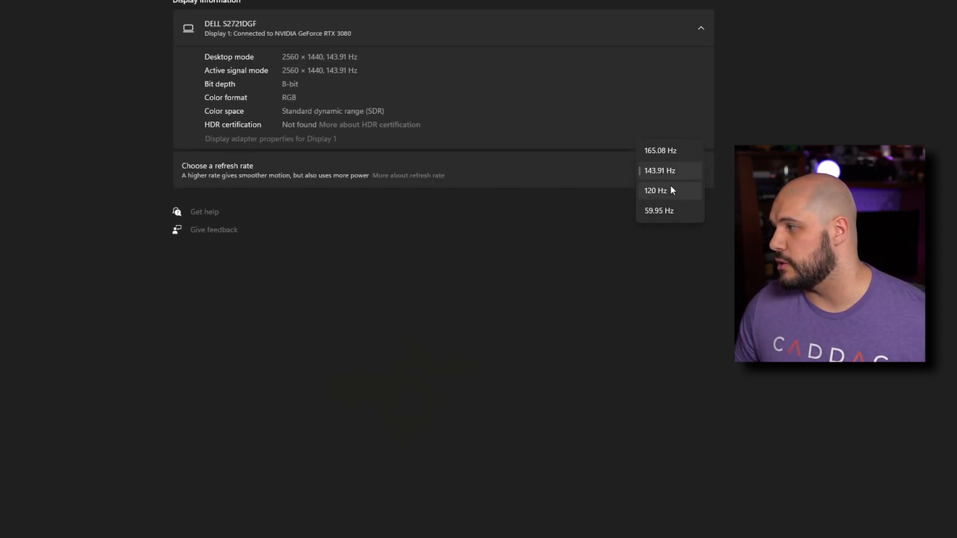
{"action": "mouse_move", "coordinate": [659, 174]}
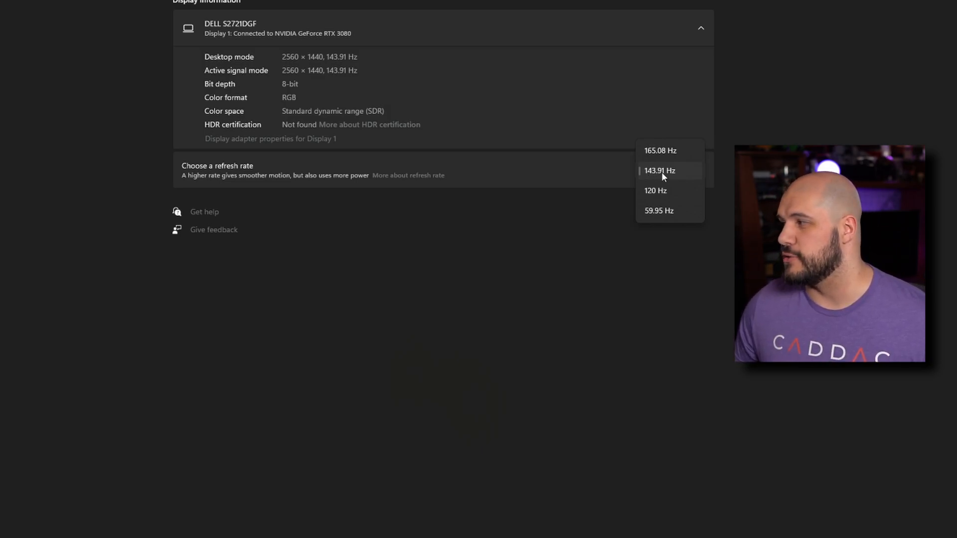
Choose 143.91 Hz in the Advanced display refresh rate dropdown.
{"action": "left_click", "coordinate": [659, 171]}
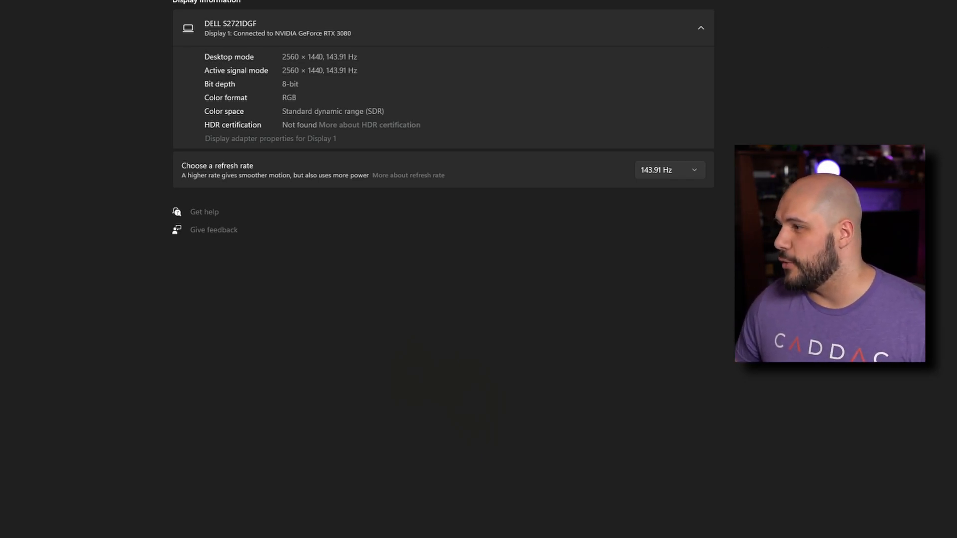
{"action": "mouse_move", "coordinate": [737, 122]}
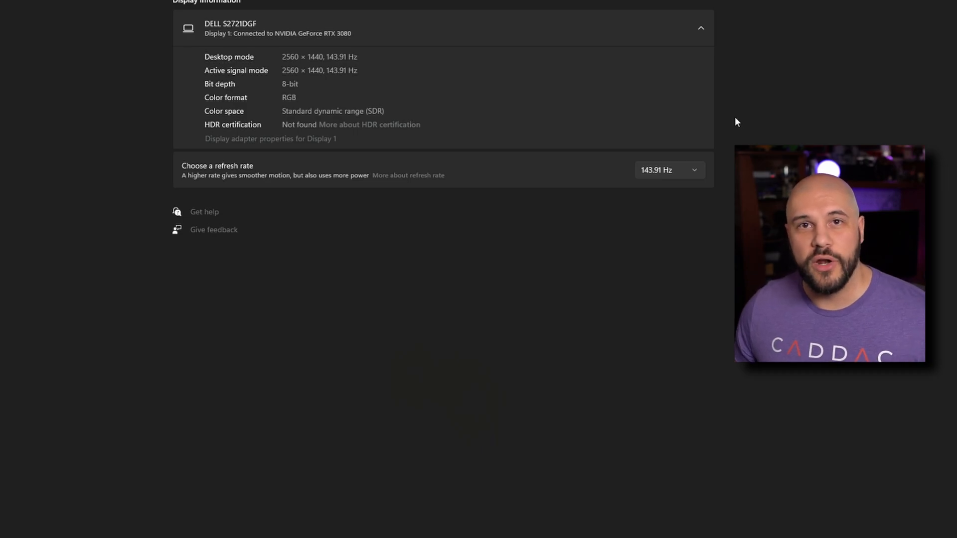